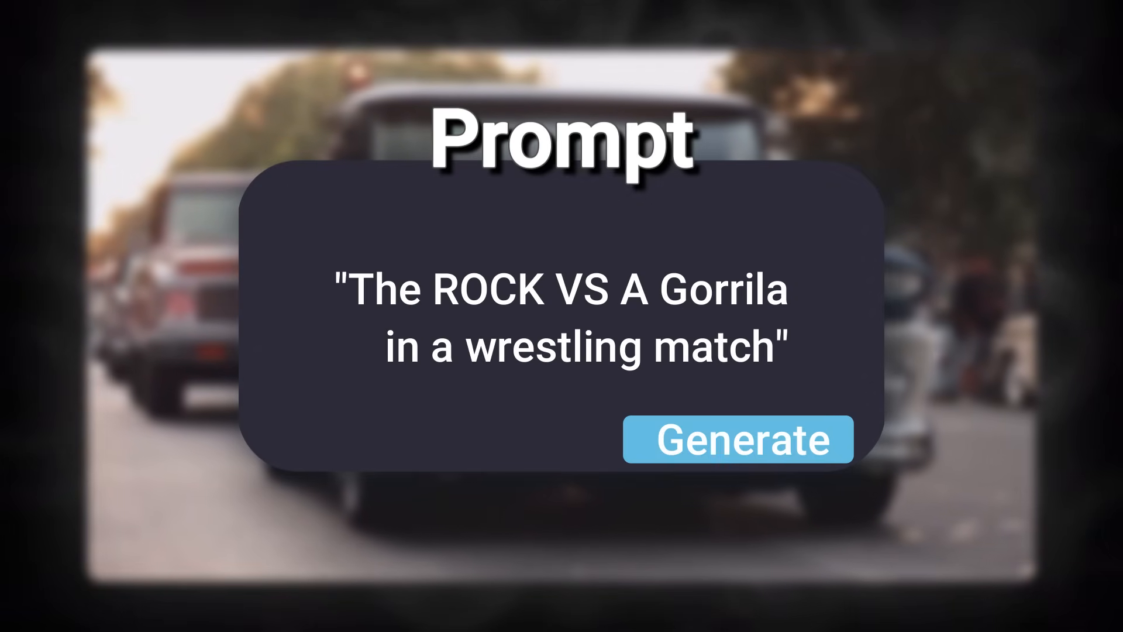
# Step: Find Aiarty Video Enhancer in Start search and launch it from the Best match result
pyautogui.click(739, 439)
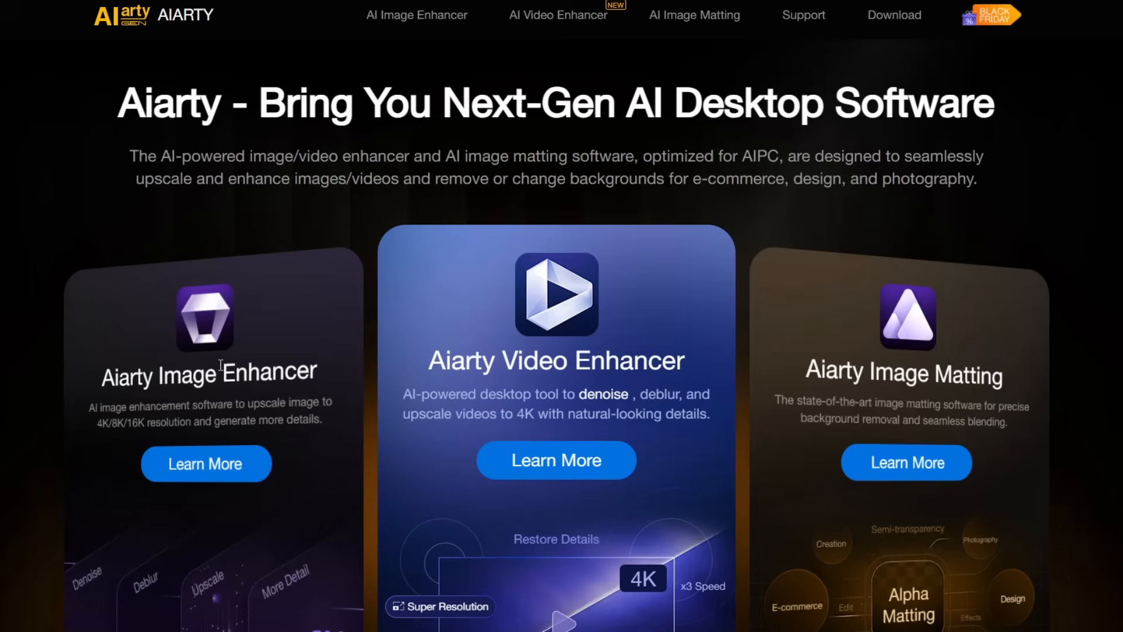
pyautogui.moveTo(565, 319)
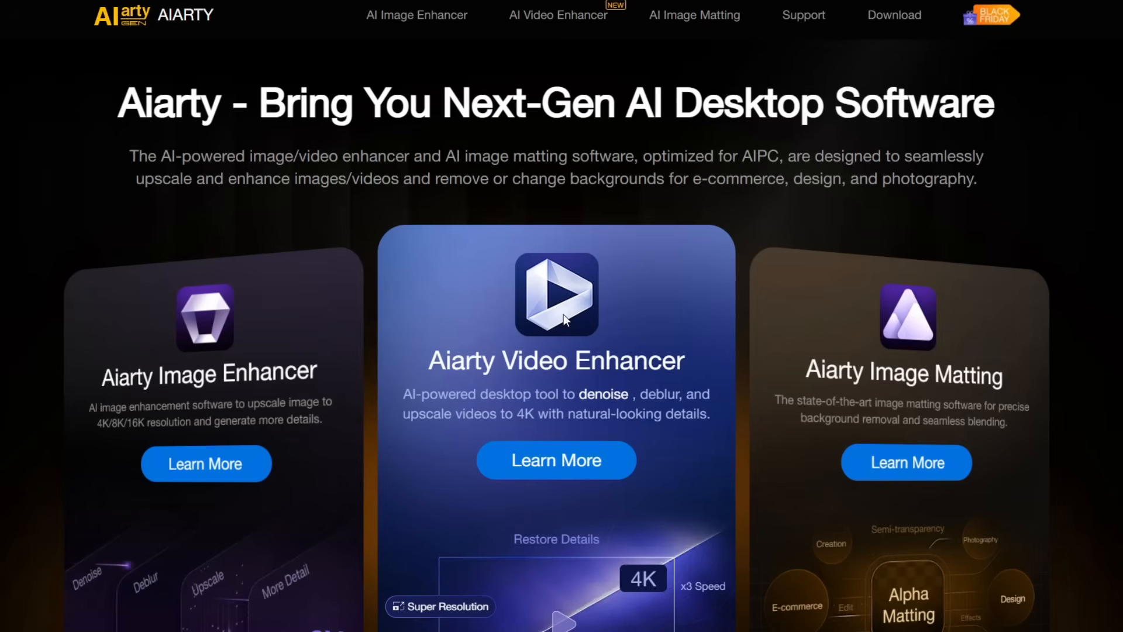
pyautogui.scroll(-3)
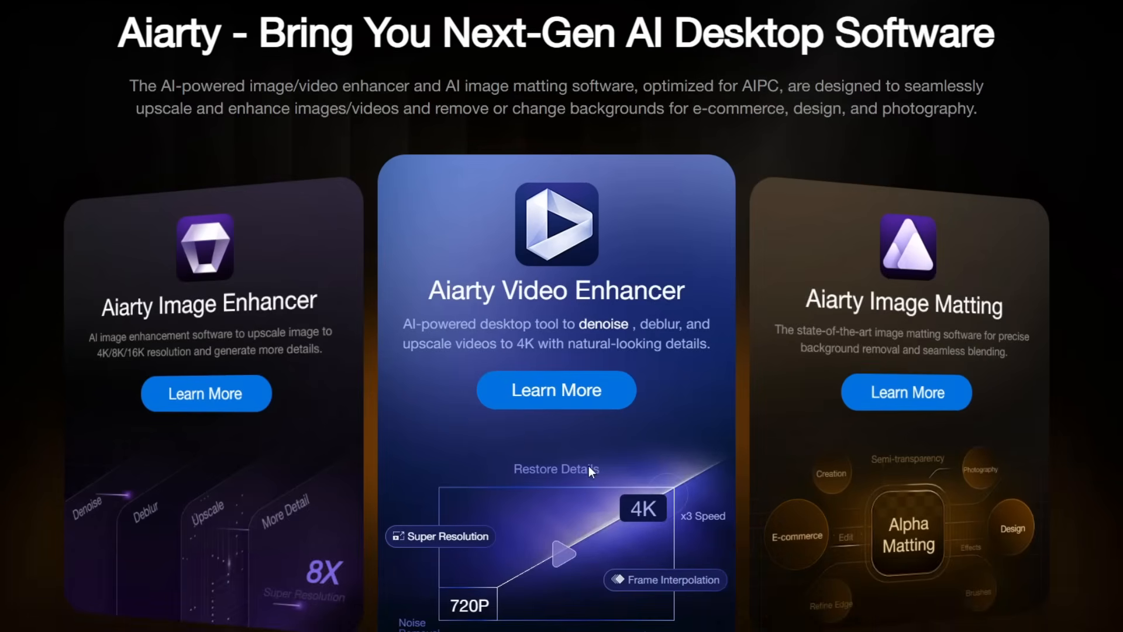
pyautogui.moveTo(549, 398)
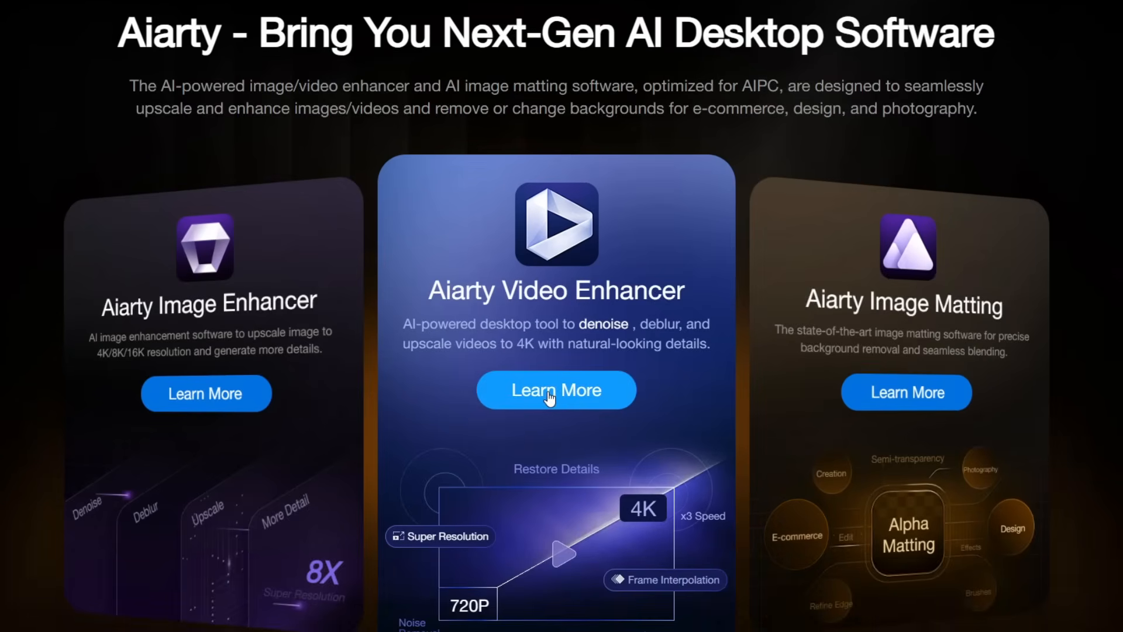
pyautogui.click(556, 390)
pyautogui.write('aiar')
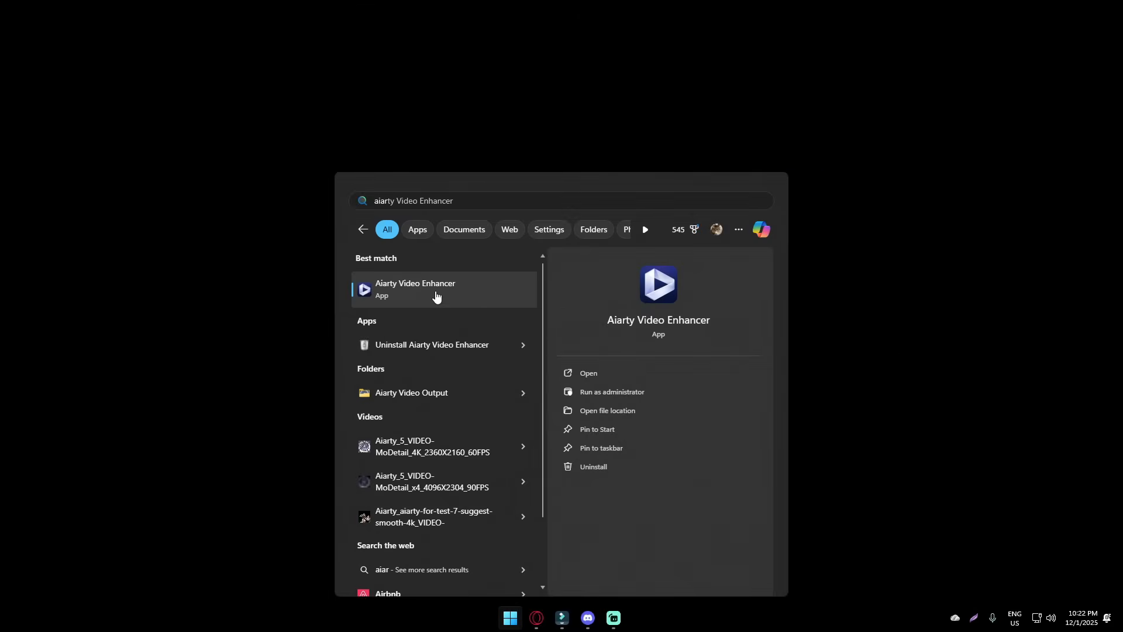
pyautogui.click(436, 290)
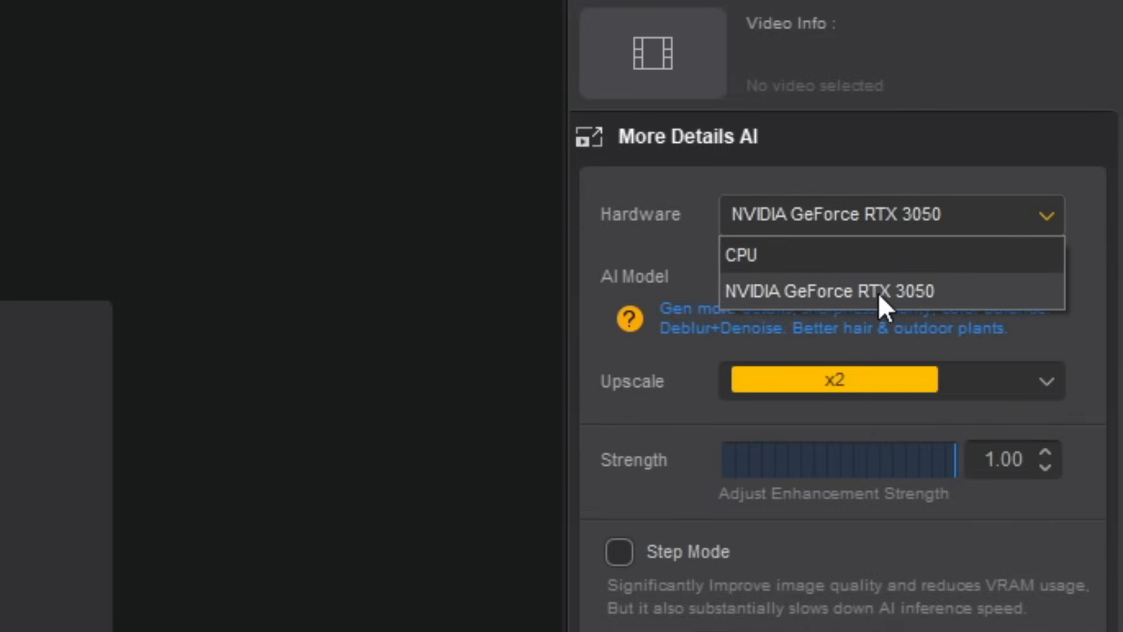
# Step: Run More Details AI on the NVIDIA GeForce RTX 3050 at x2 upscale with strength 1.00
pyautogui.click(835, 290)
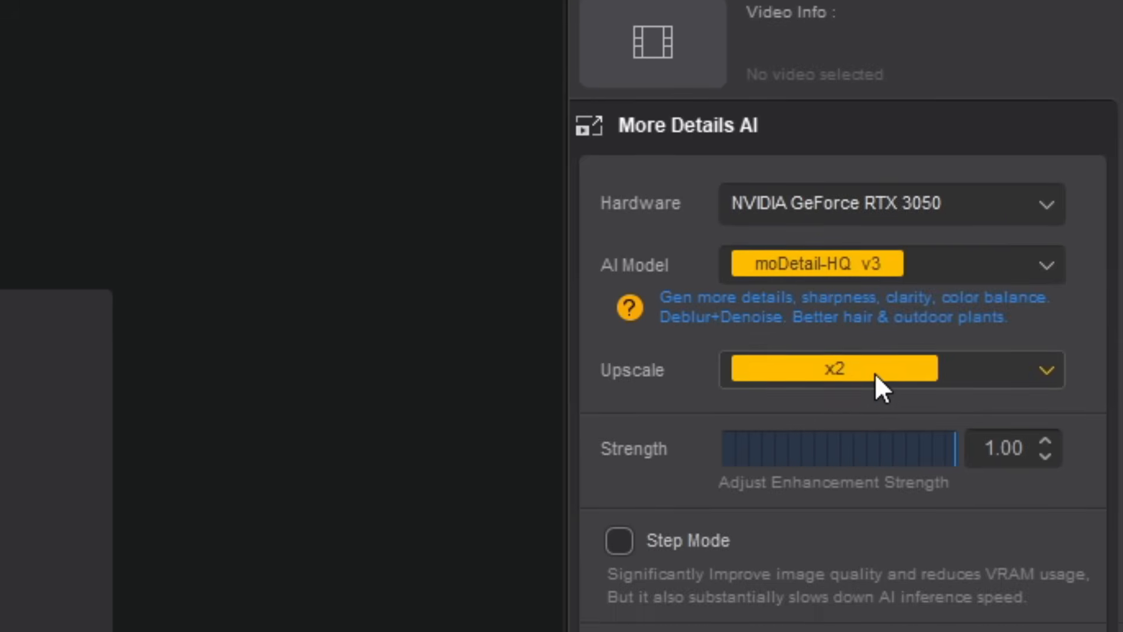
pyautogui.click(832, 368)
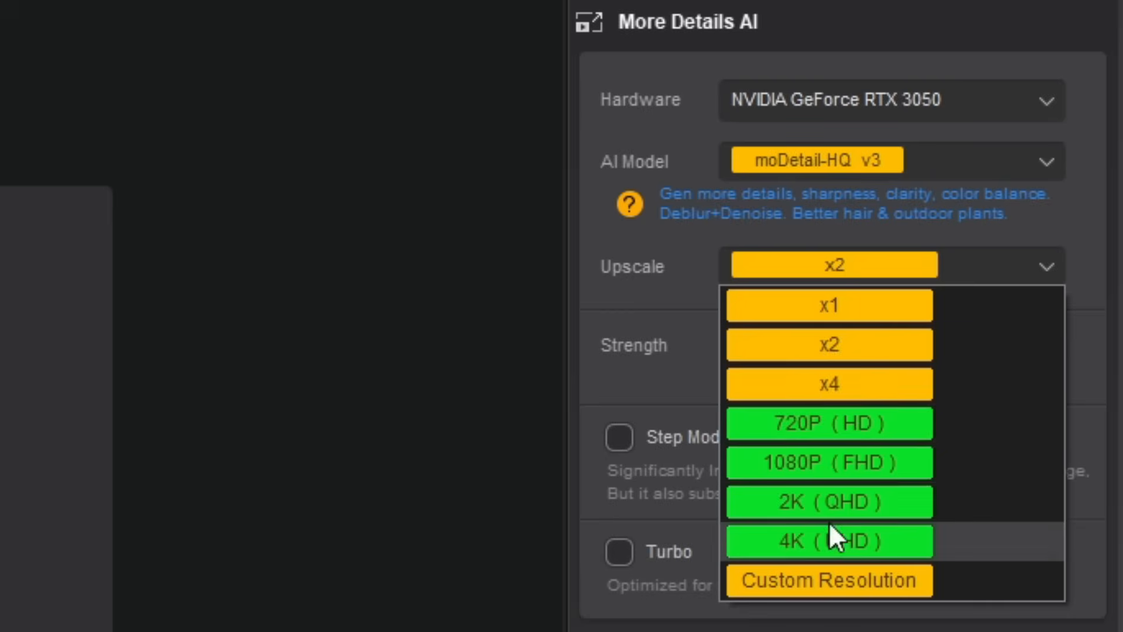
pyautogui.moveTo(884, 303)
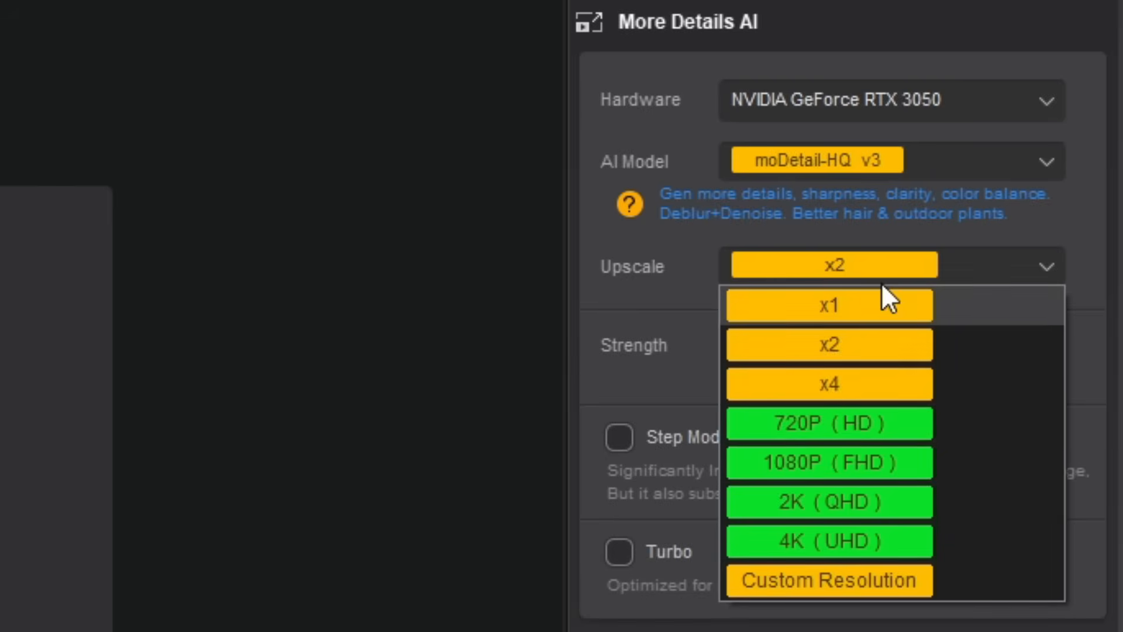
pyautogui.click(828, 344)
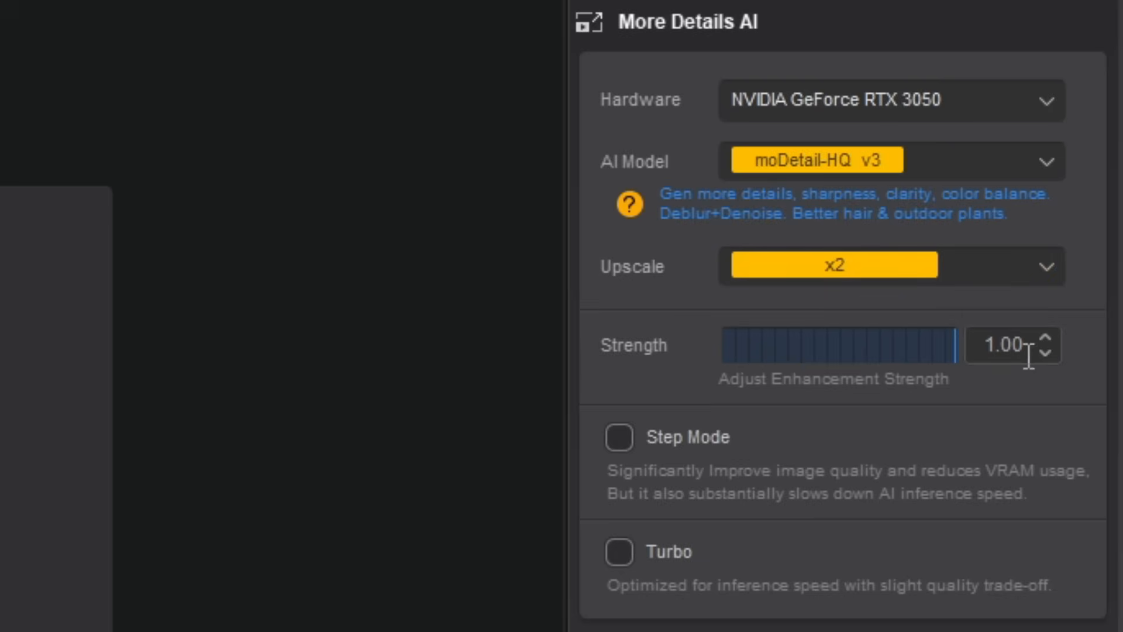
pyautogui.click(1047, 354)
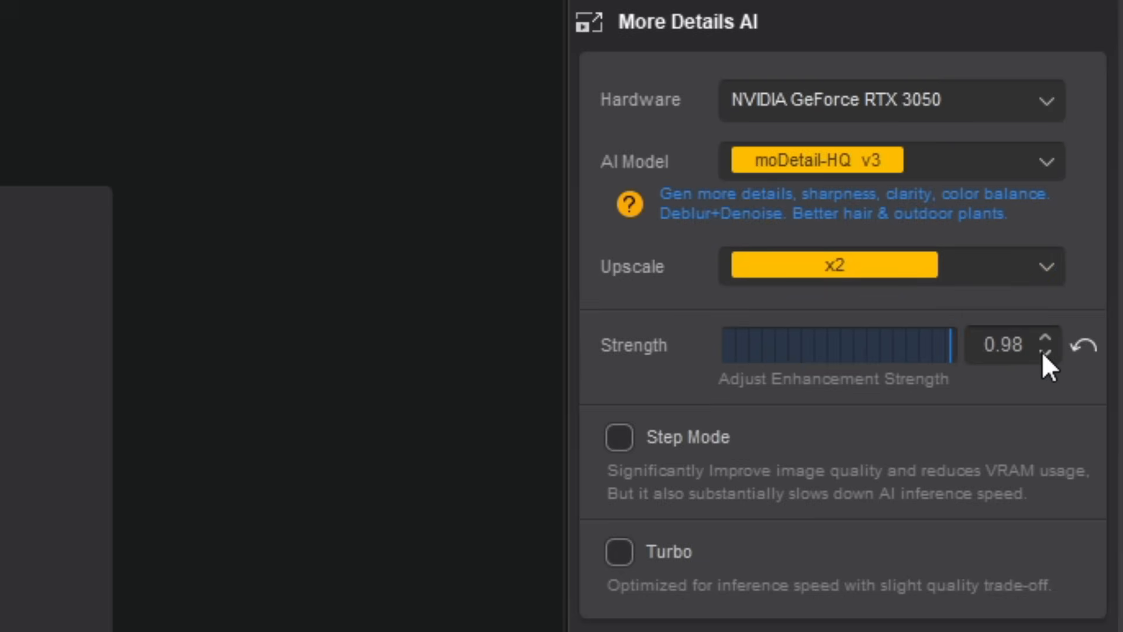
pyautogui.moveTo(1046, 349)
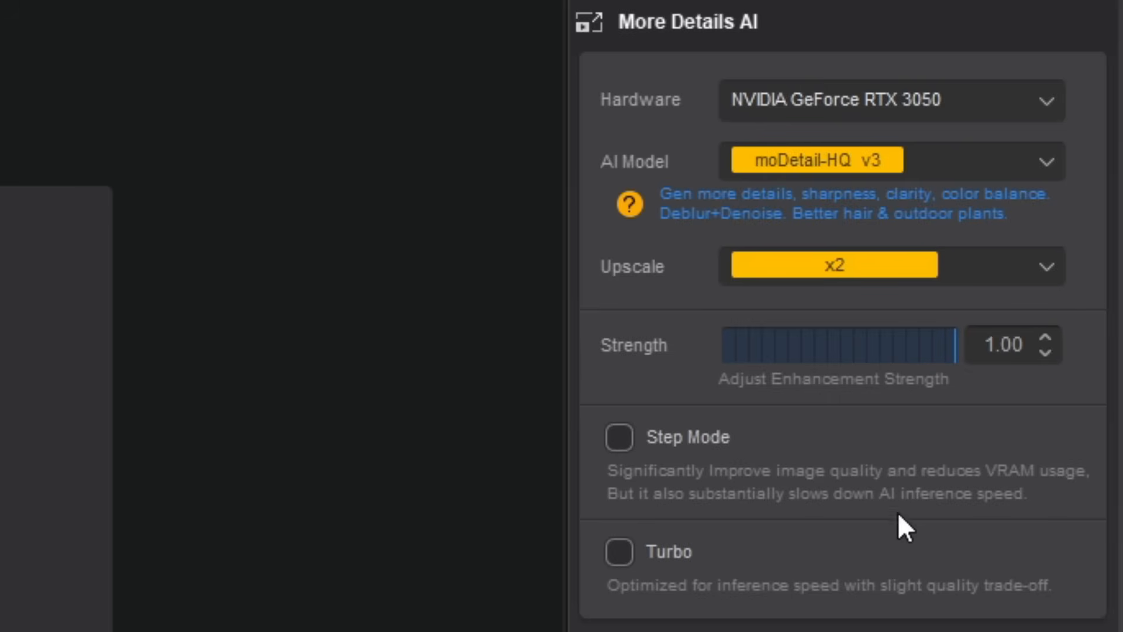
# Step: Enable Step Mode and Turbo for the detail enhancement
pyautogui.click(619, 437)
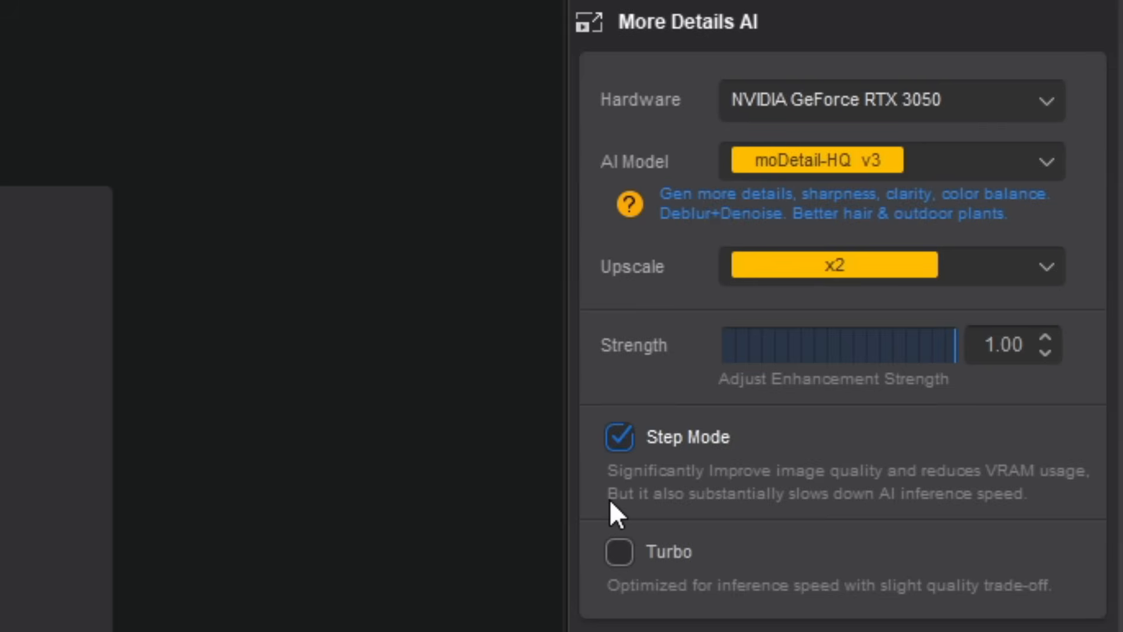
pyautogui.click(620, 568)
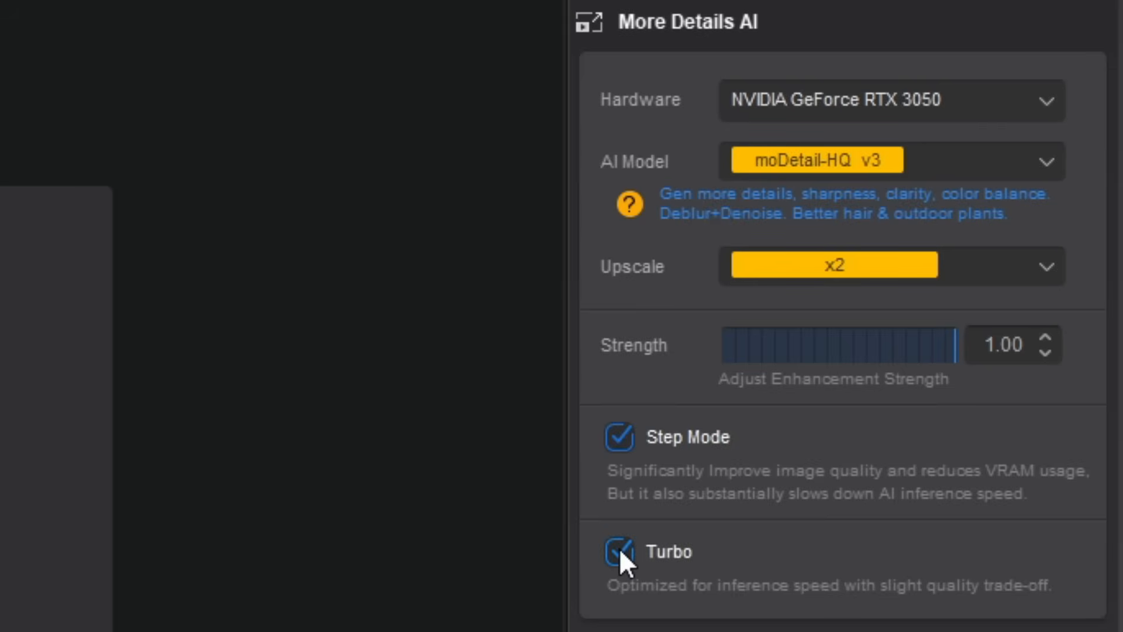
pyautogui.click(620, 552)
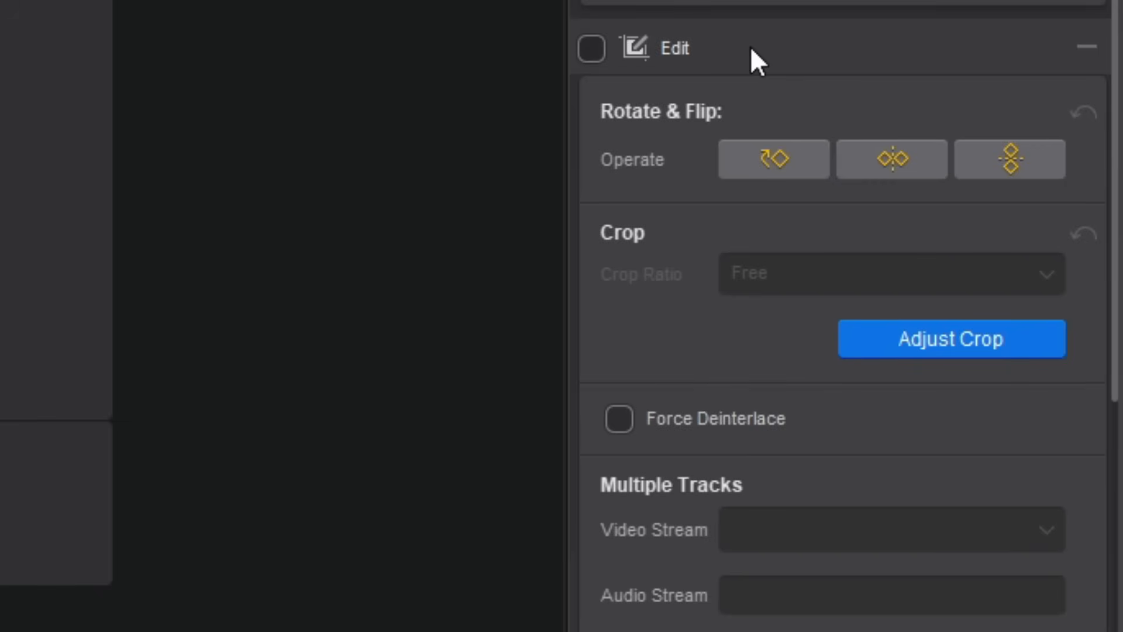
pyautogui.moveTo(625, 169)
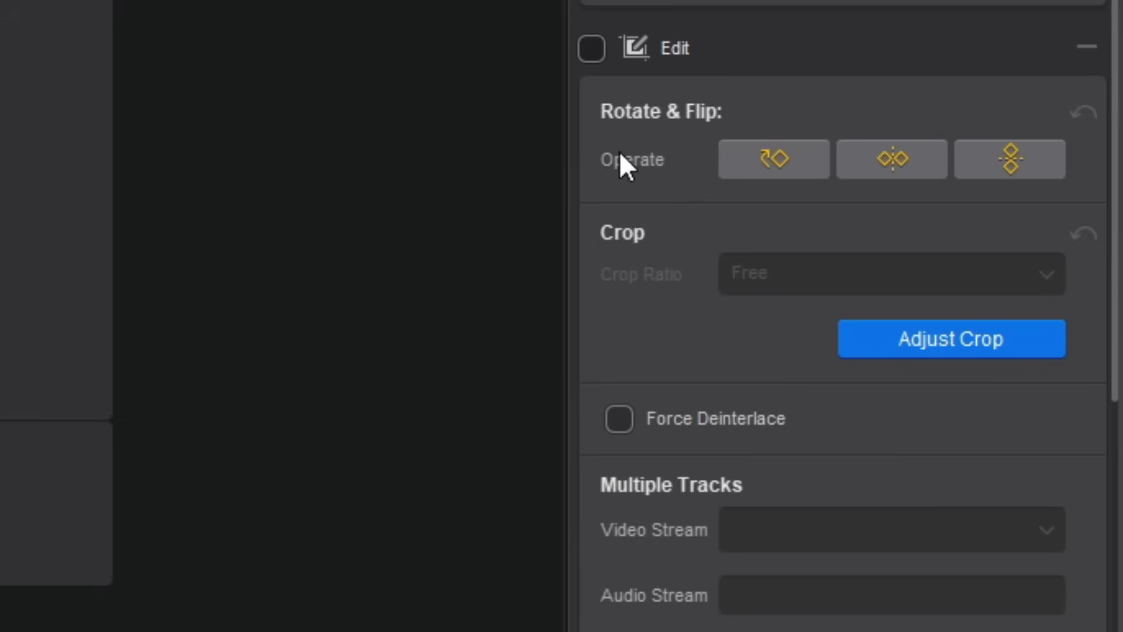
# Step: Enable the Edit adjustments and flip the ferris-wheel video horizontally
pyautogui.click(589, 49)
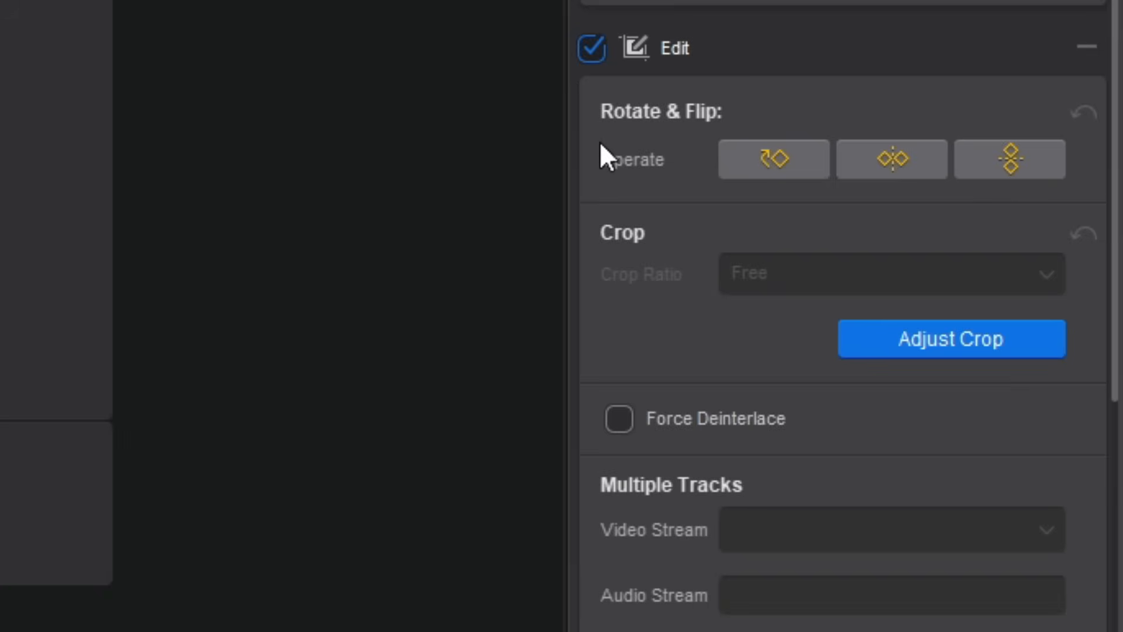
pyautogui.click(891, 159)
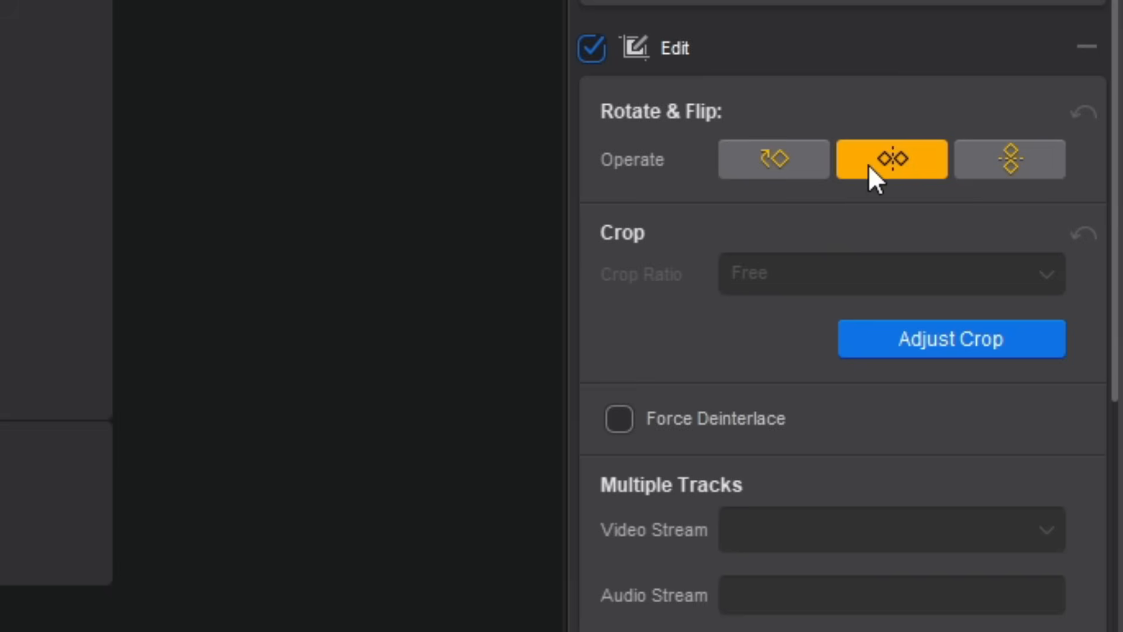
pyautogui.click(1011, 160)
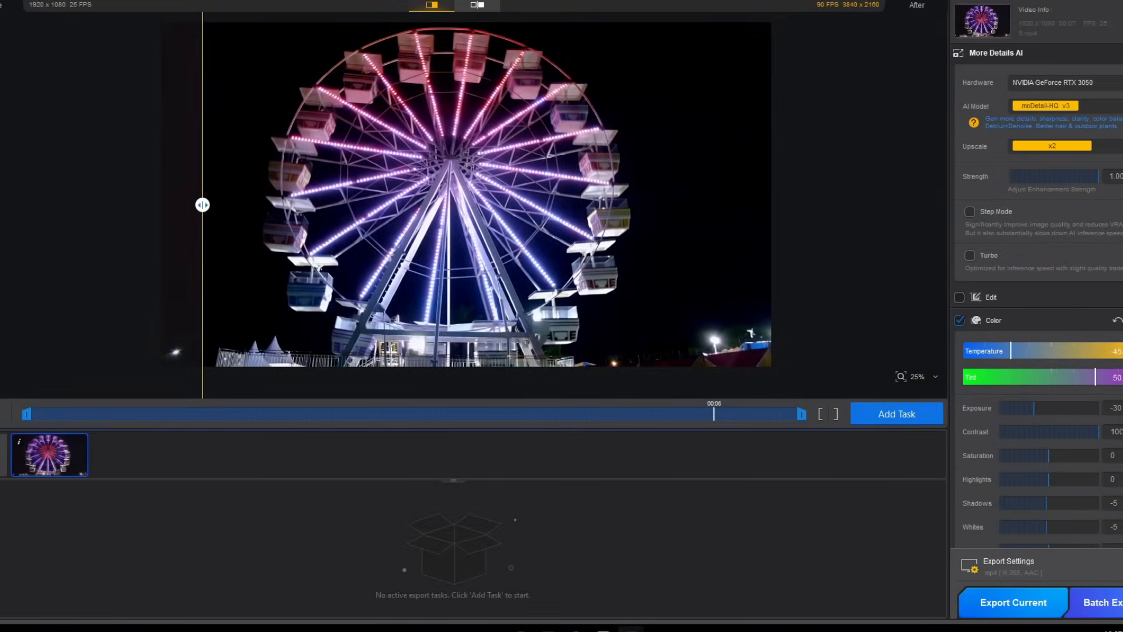
# Step: Slide the before/after split across the preview to compare original and graded footage
pyautogui.moveTo(202, 205); pyautogui.dragTo(649, 205)
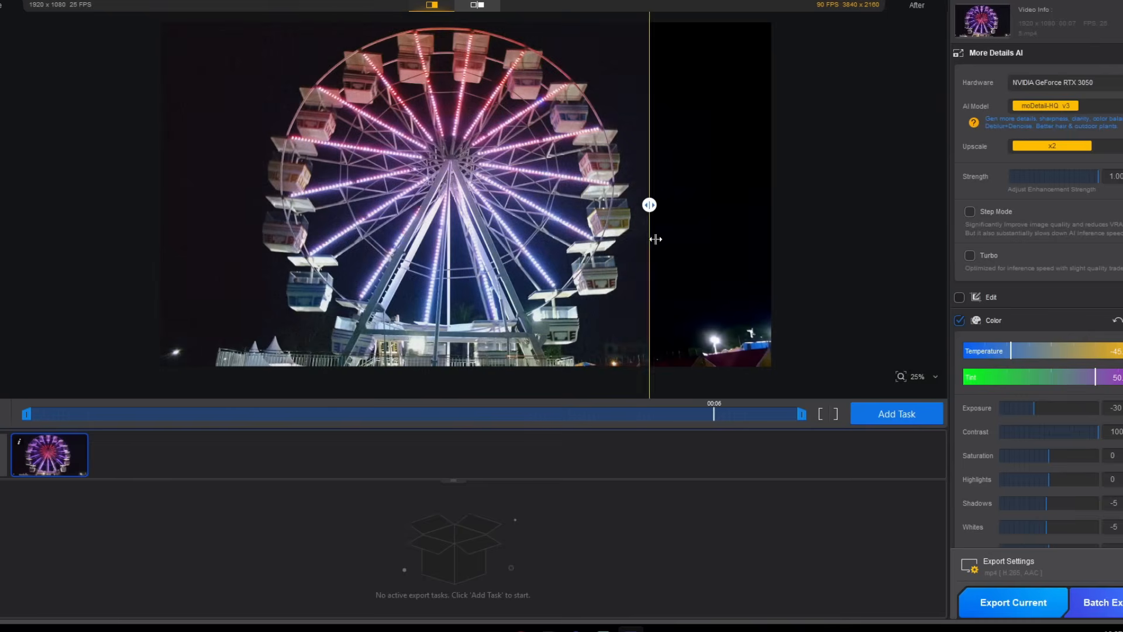
pyautogui.moveTo(648, 204); pyautogui.dragTo(153, 205)
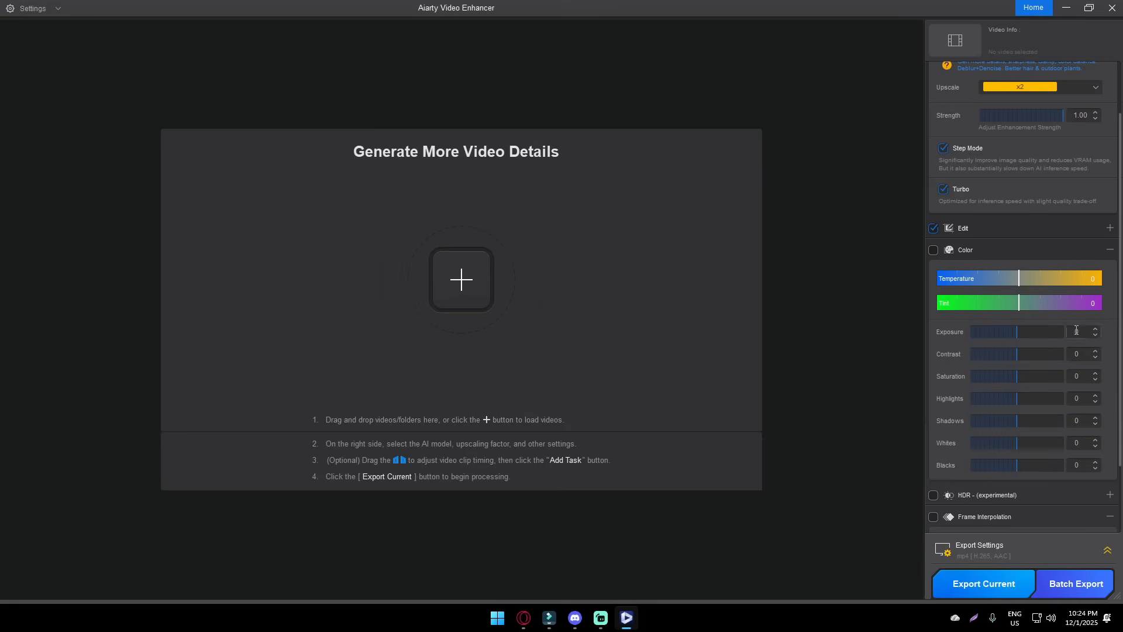
# Step: Add video 5 from Downloads > aiarty as the clip to enhance
pyautogui.click(462, 279)
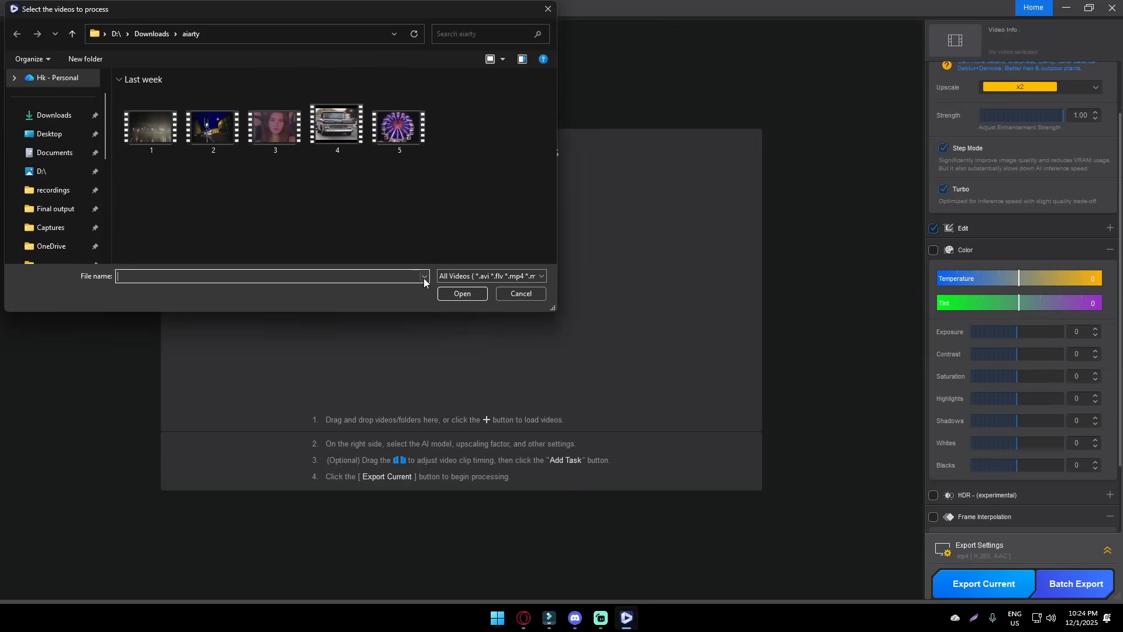
pyautogui.click(396, 124)
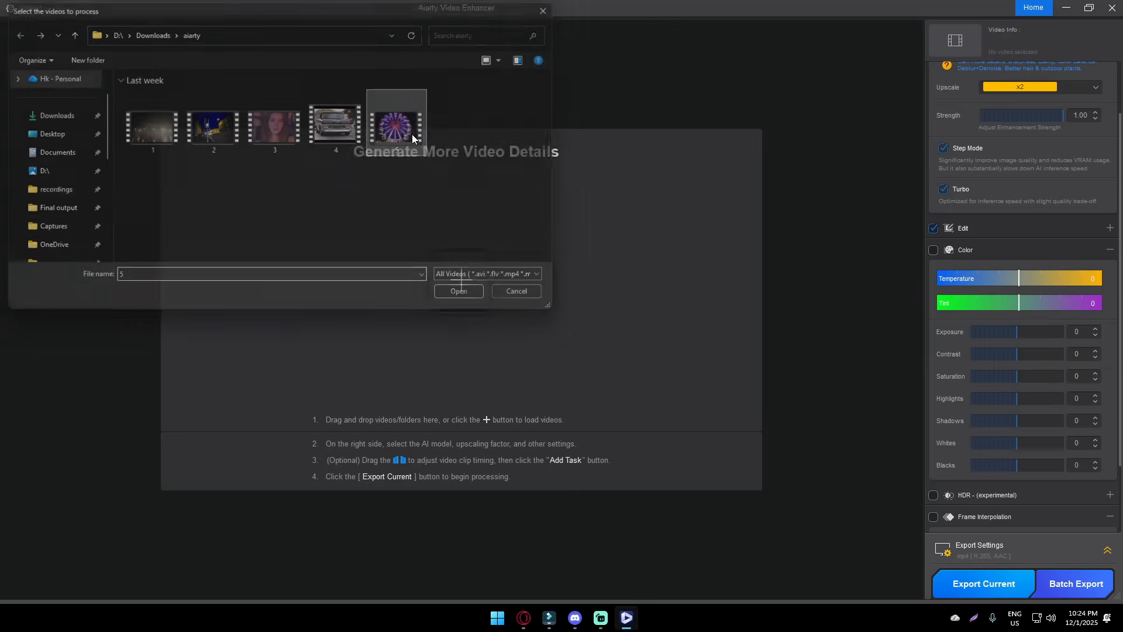
pyautogui.click(459, 290)
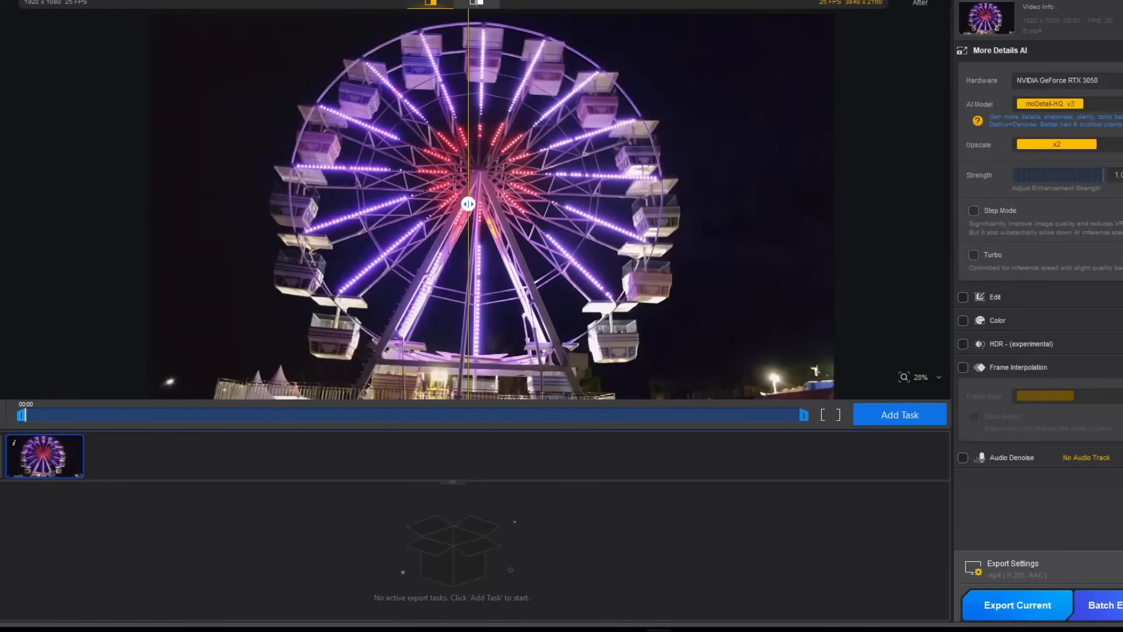
pyautogui.moveTo(803, 416)
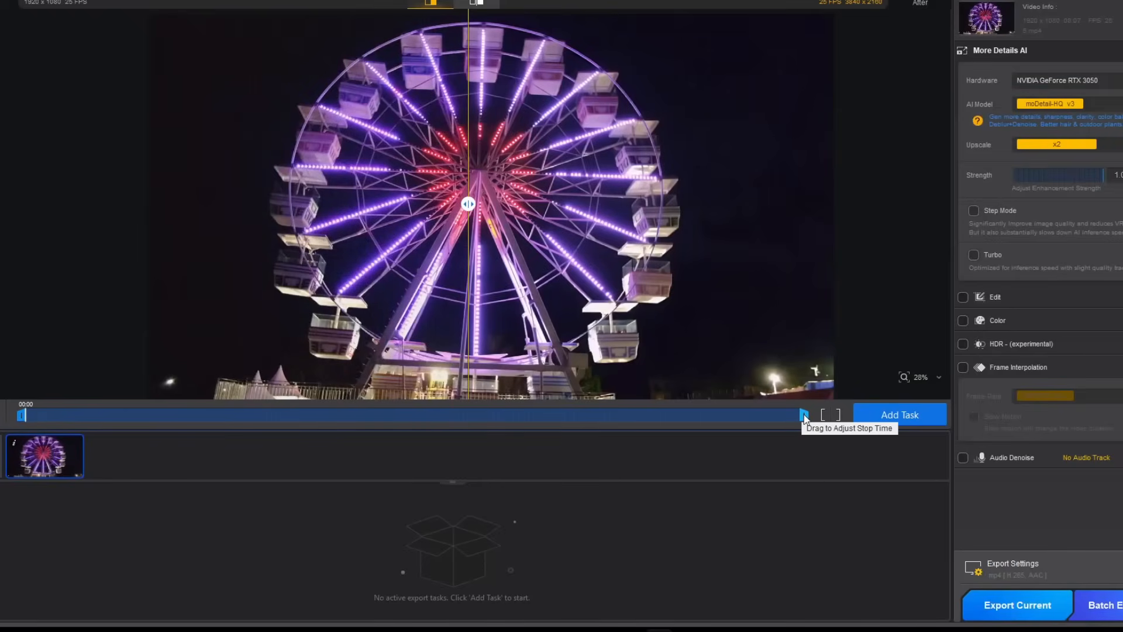
pyautogui.moveTo(803, 414); pyautogui.dragTo(469, 414)
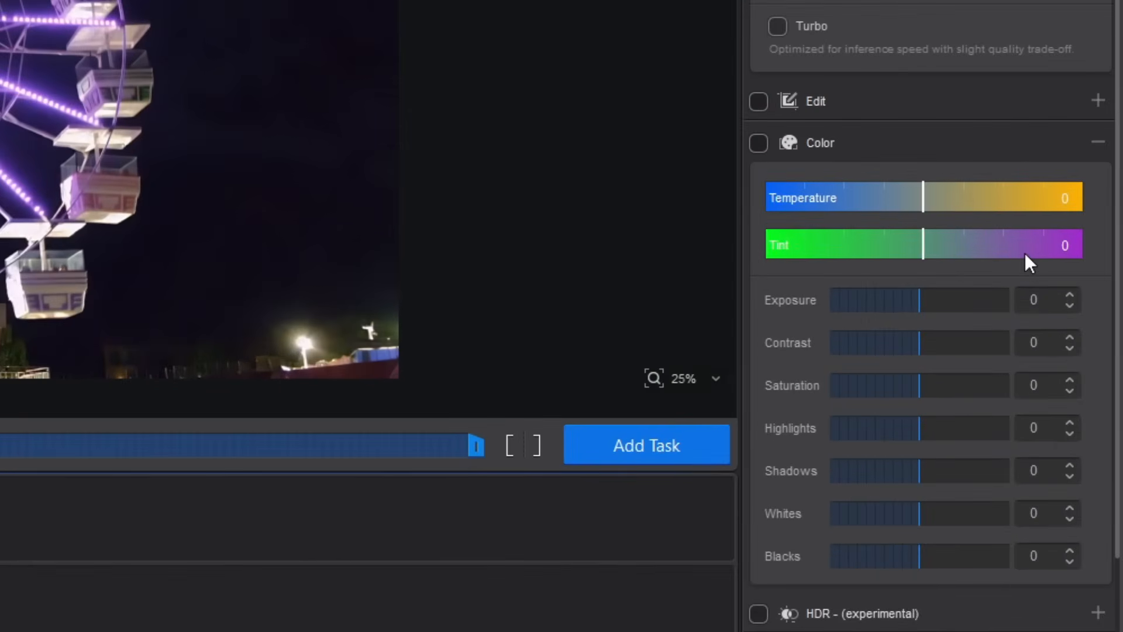
pyautogui.moveTo(933, 211)
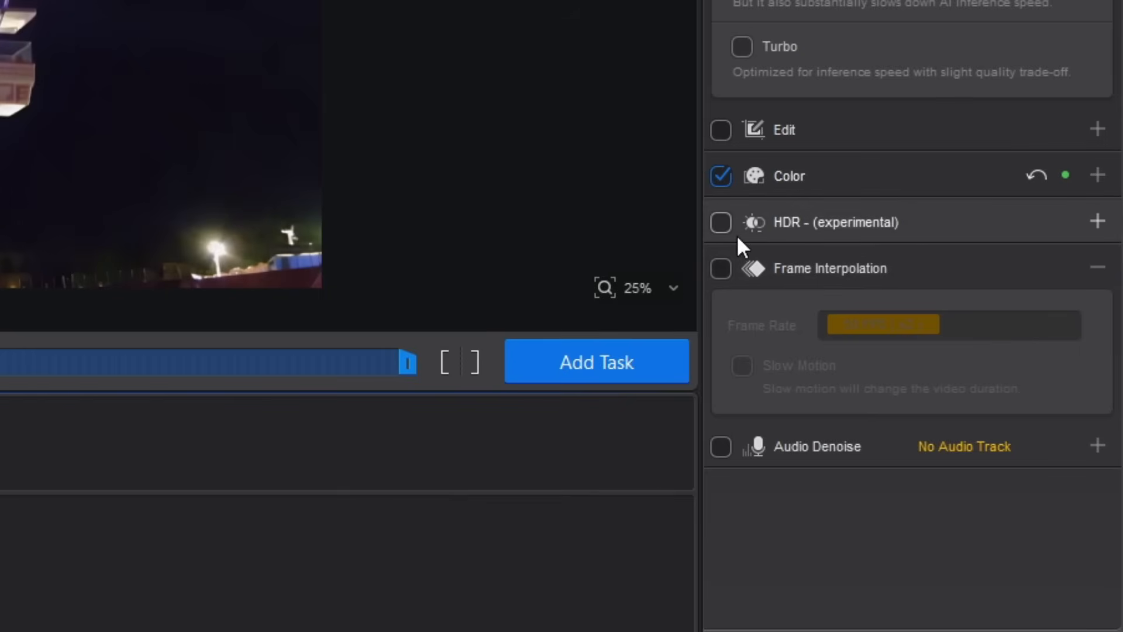
# Step: Try HDR (experimental) with the Graded AI model, then switch HDR back off
pyautogui.click(721, 223)
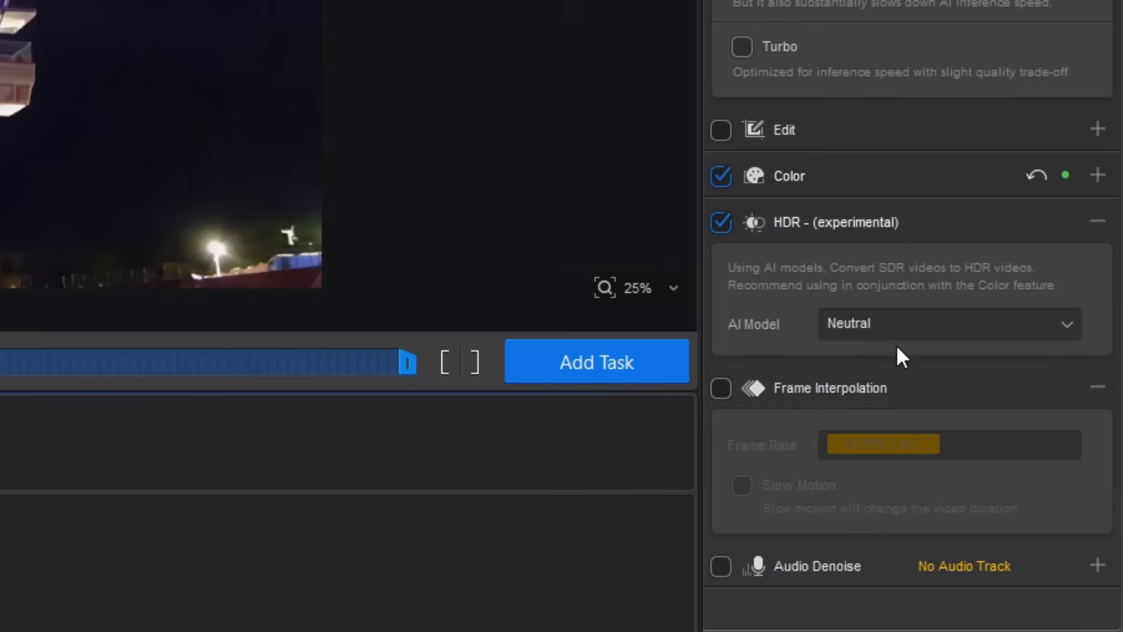
pyautogui.click(950, 322)
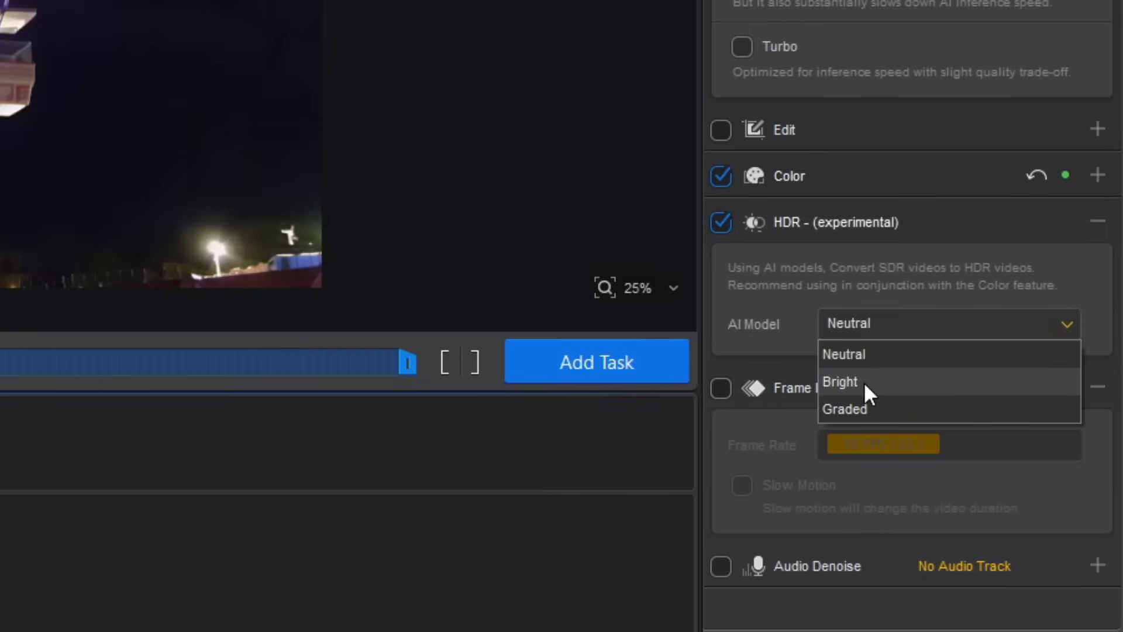
pyautogui.click(844, 409)
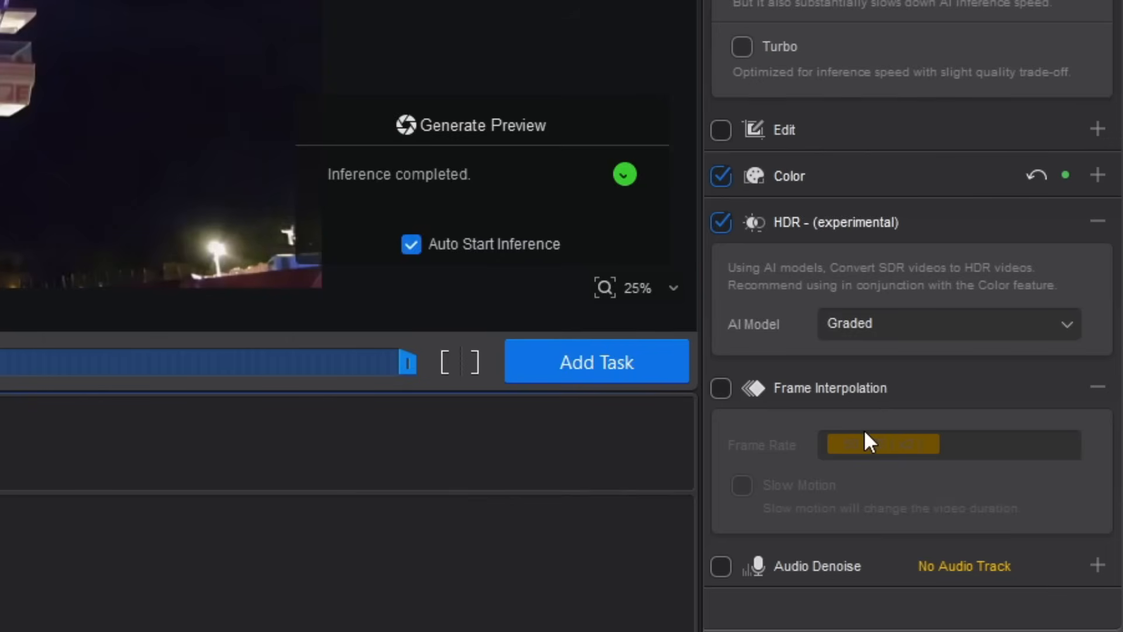
pyautogui.click(721, 222)
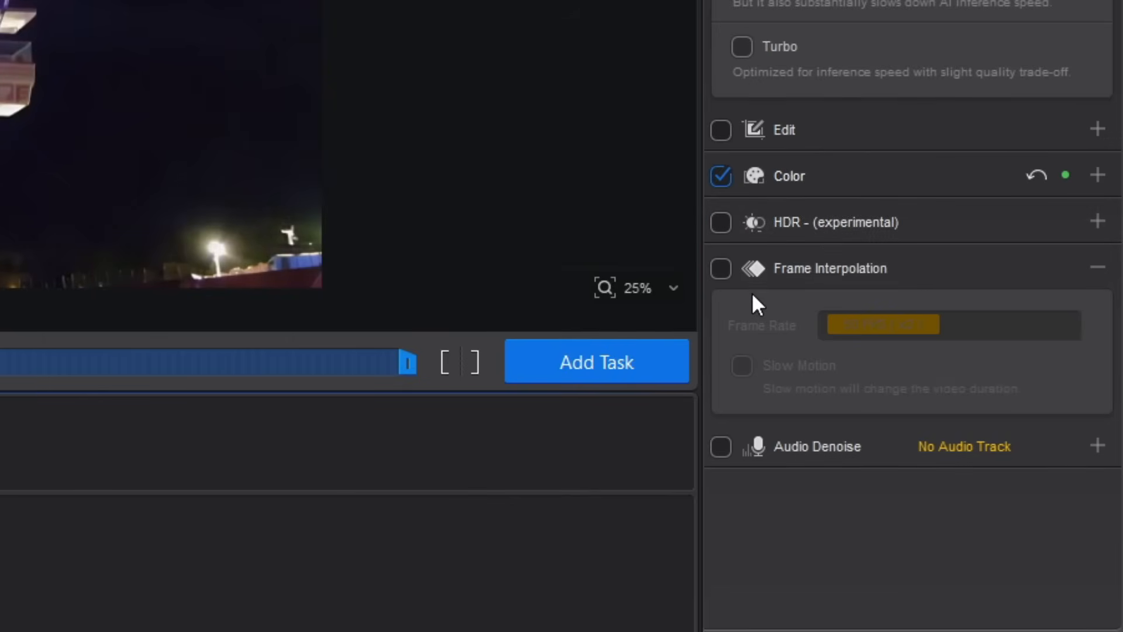
# Step: Enable 90 FPS frame interpolation without slow motion, plus audio denoise
pyautogui.click(721, 268)
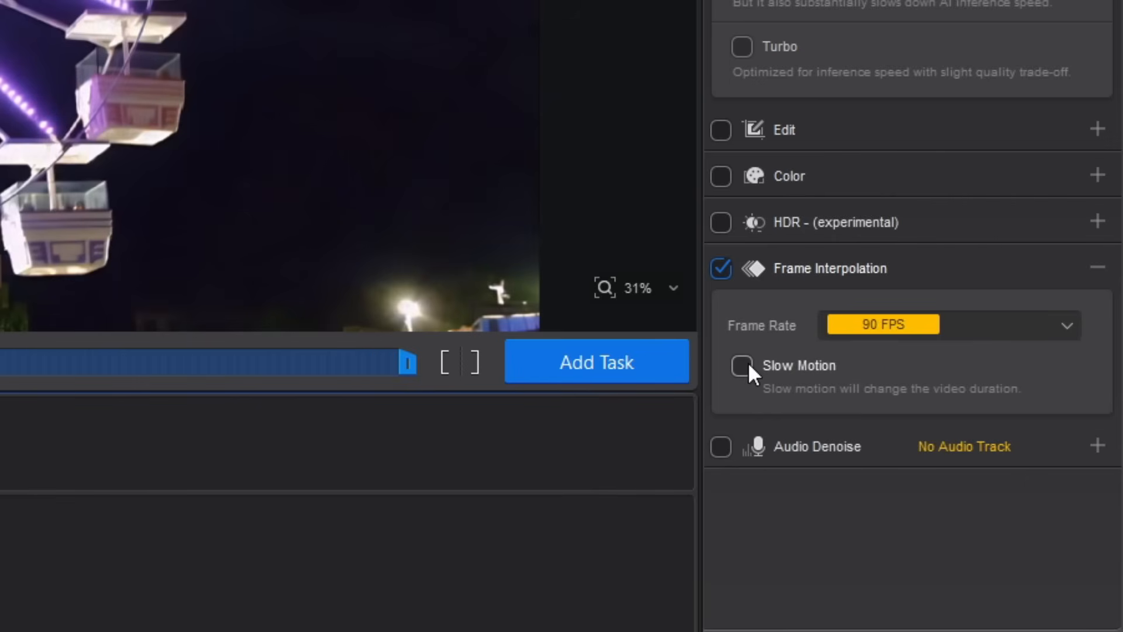
pyautogui.click(742, 366)
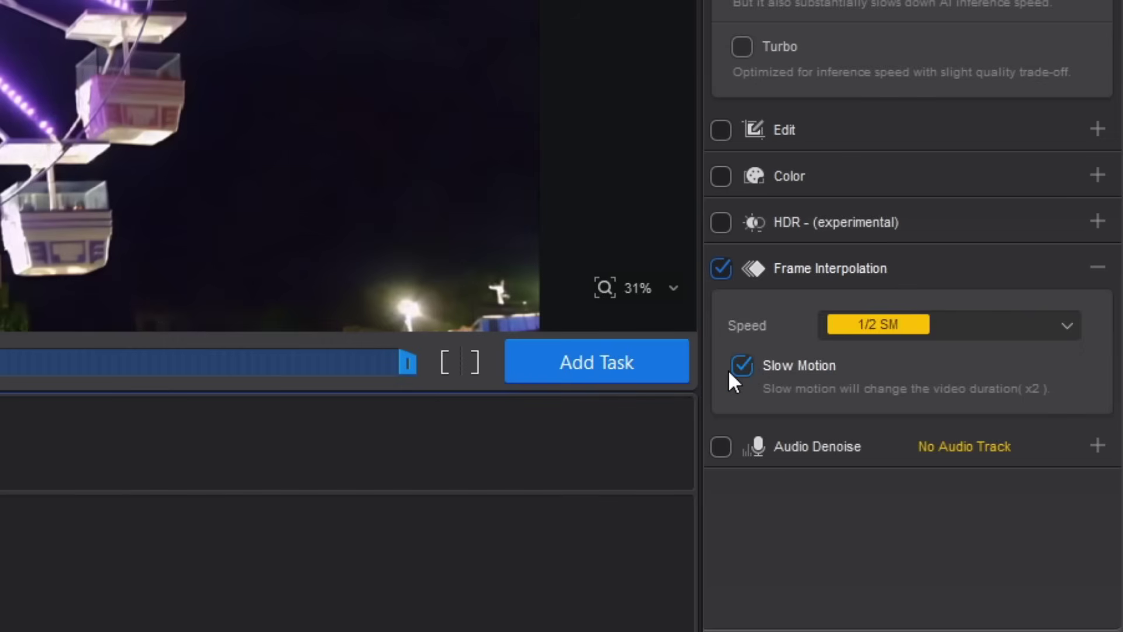
pyautogui.click(720, 415)
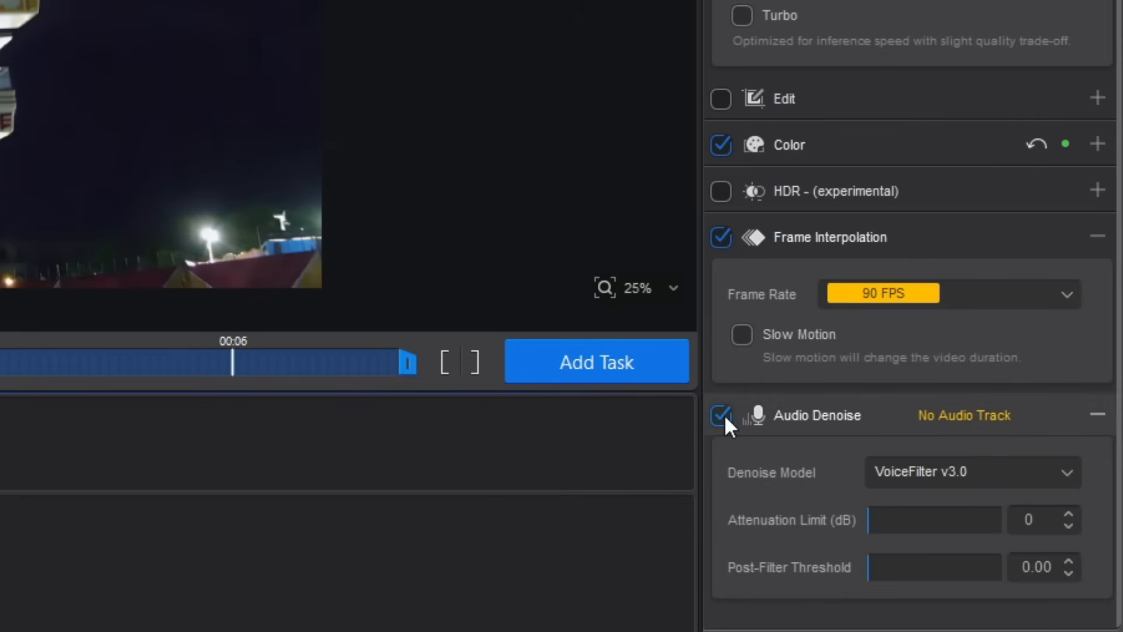
pyautogui.click(721, 417)
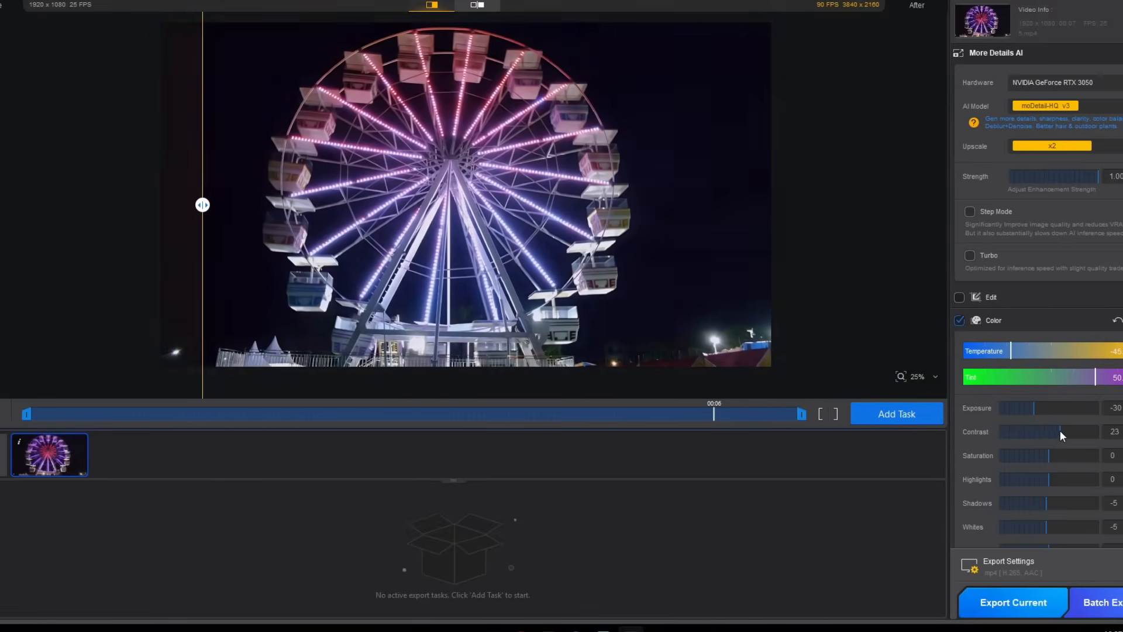
# Step: Lower the clip's contrast to 23 in the Color section
pyautogui.click(959, 297)
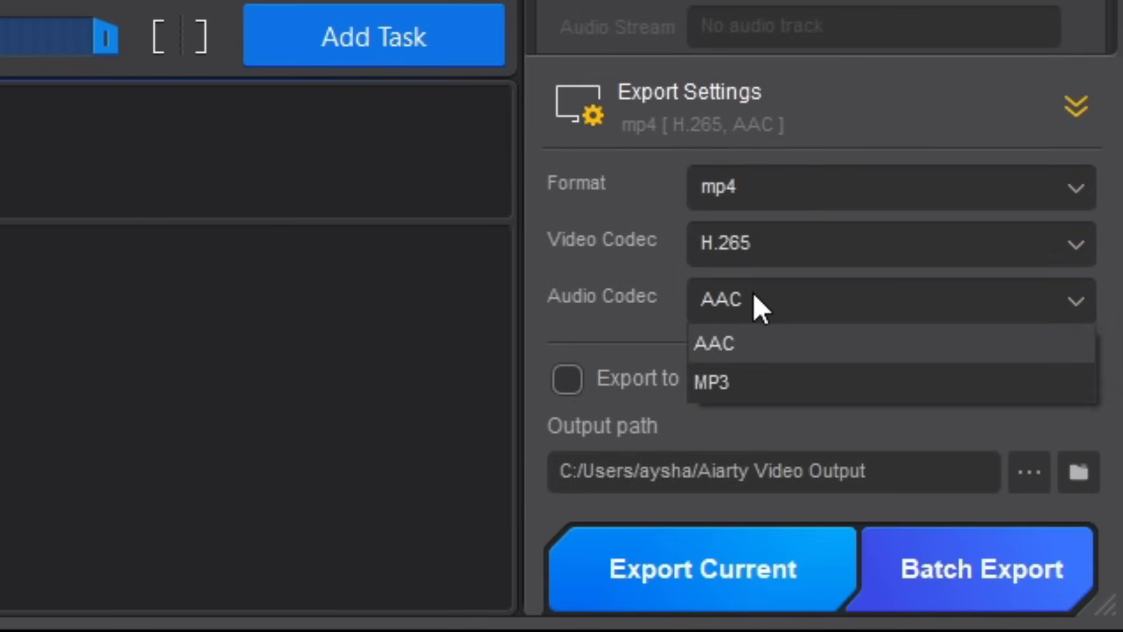
# Step: Keep AAC as the audio codec for the mp4 H.265 export
pyautogui.click(713, 343)
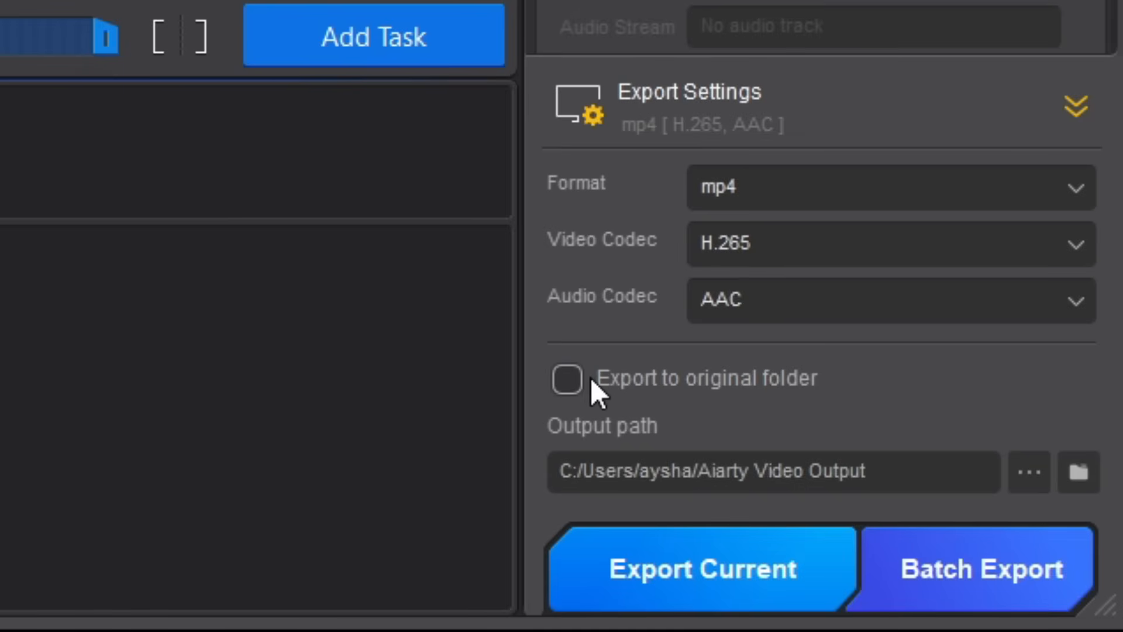
pyautogui.moveTo(950, 496)
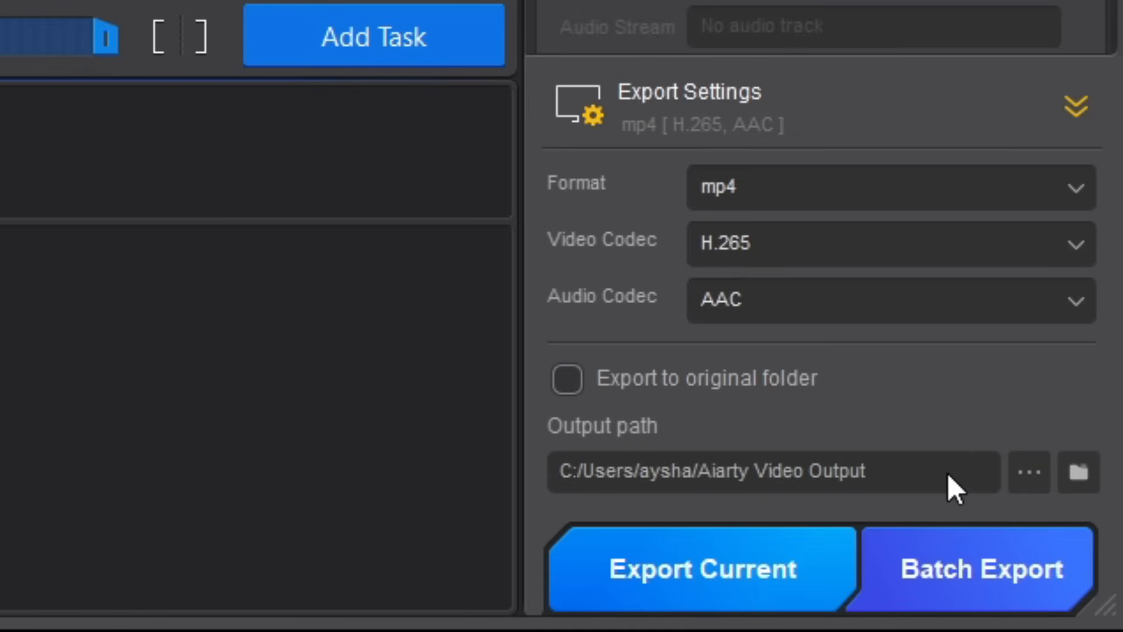
pyautogui.moveTo(1003, 592)
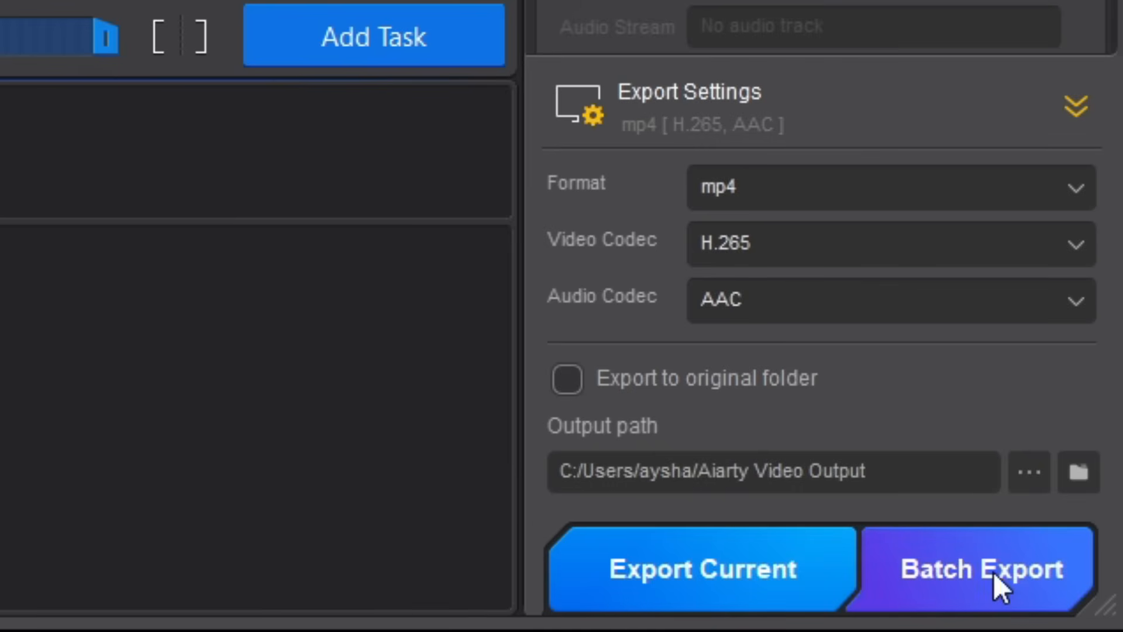